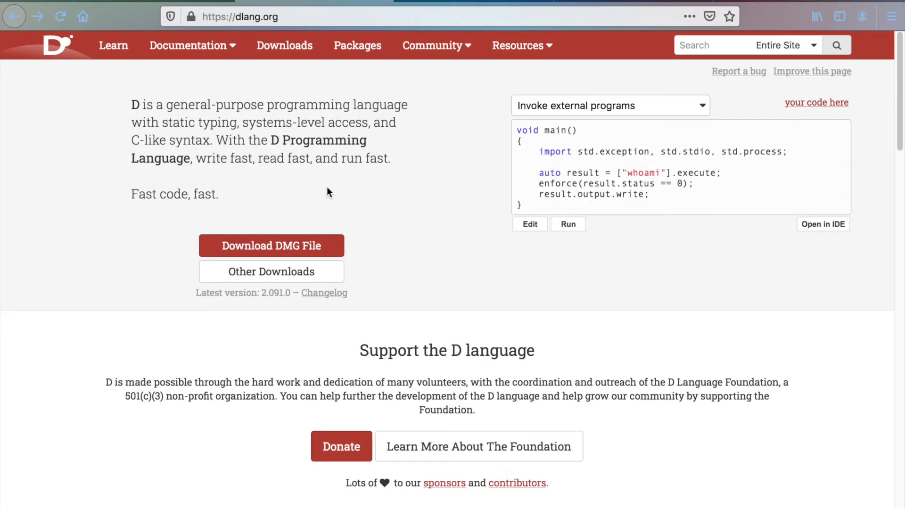
mouse_move(332, 189)
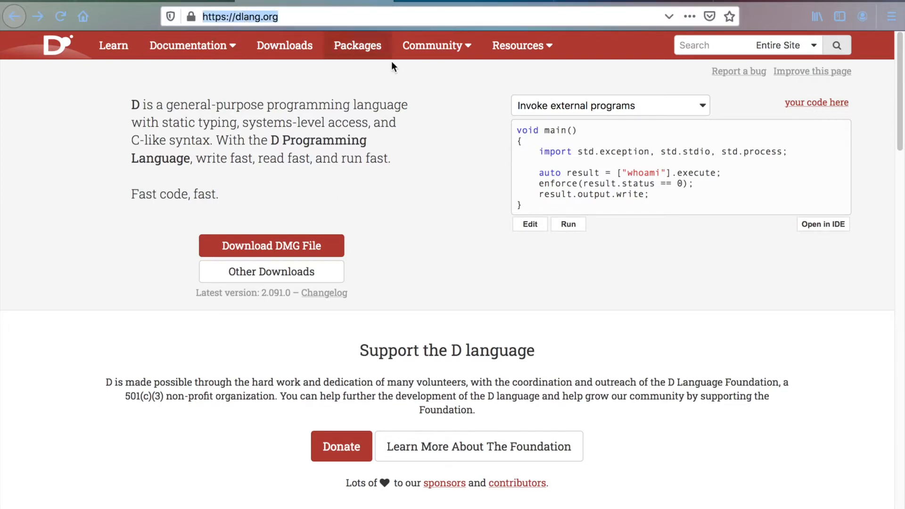
Step: Search the DUB registry for pyd, open the package page and its readthedocs documentation
click(357, 45)
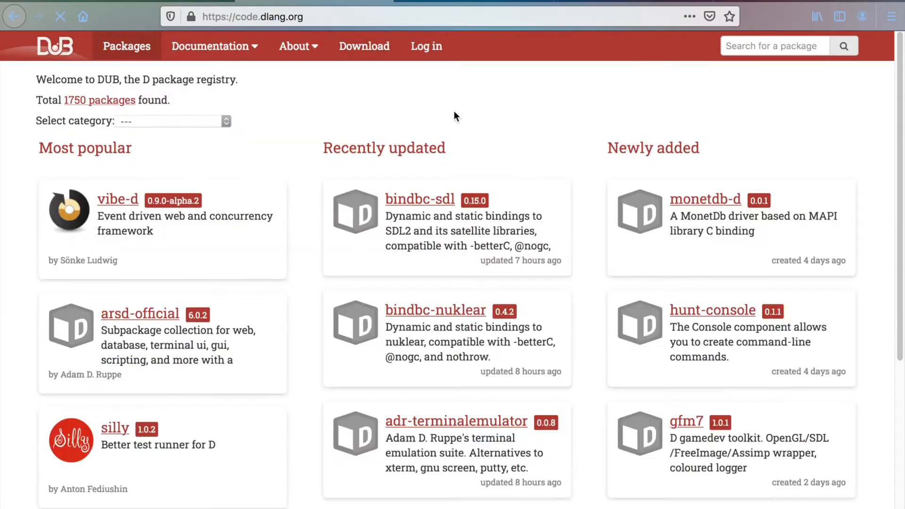
text(pyd)
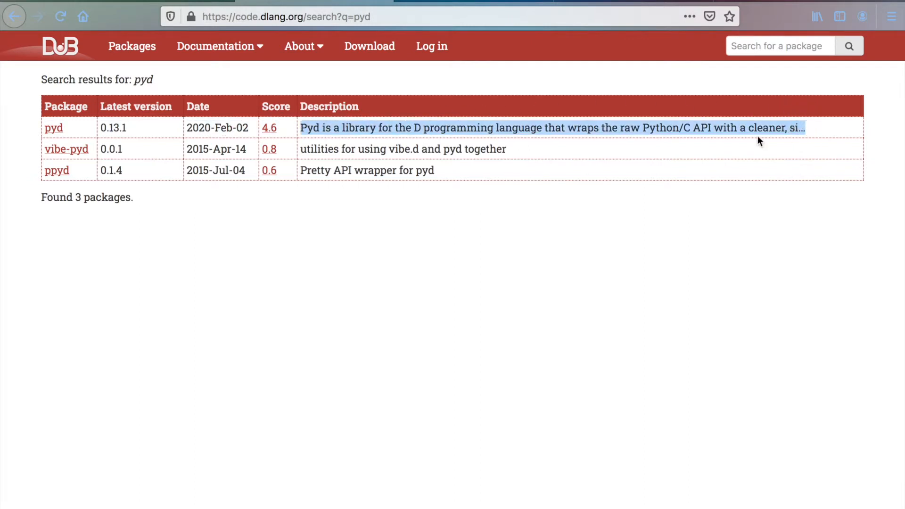
mouse_move(701, 127)
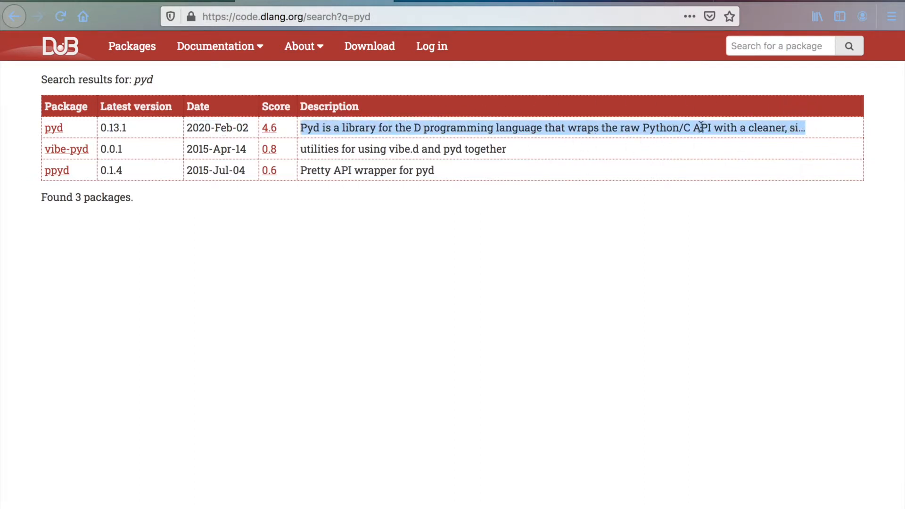
click(326, 141)
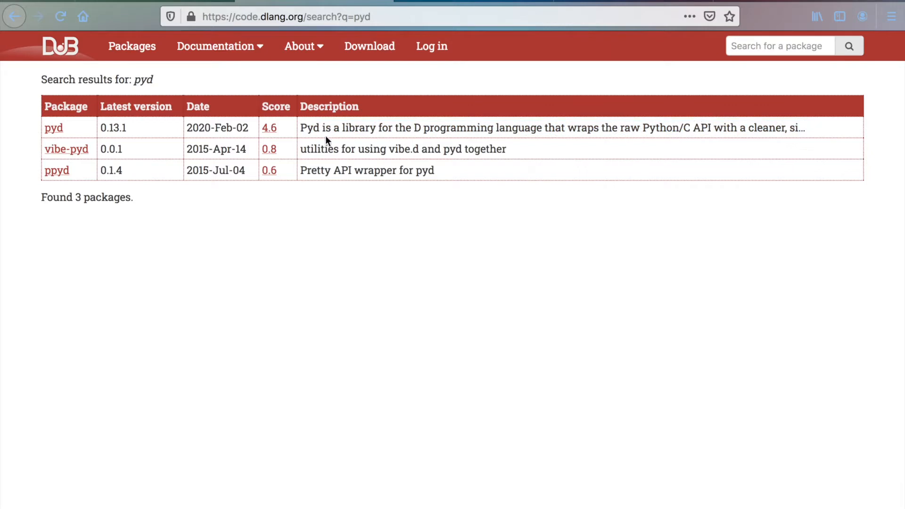
click(52, 127)
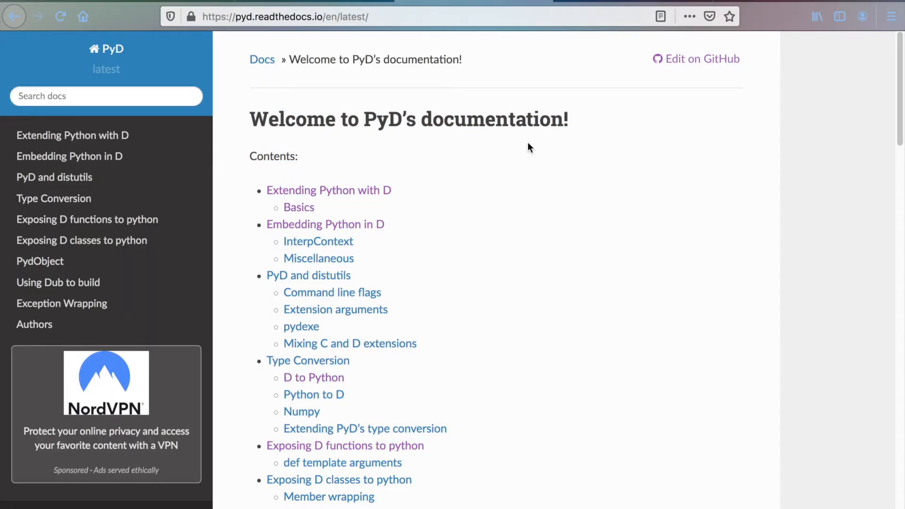
mouse_move(568, 170)
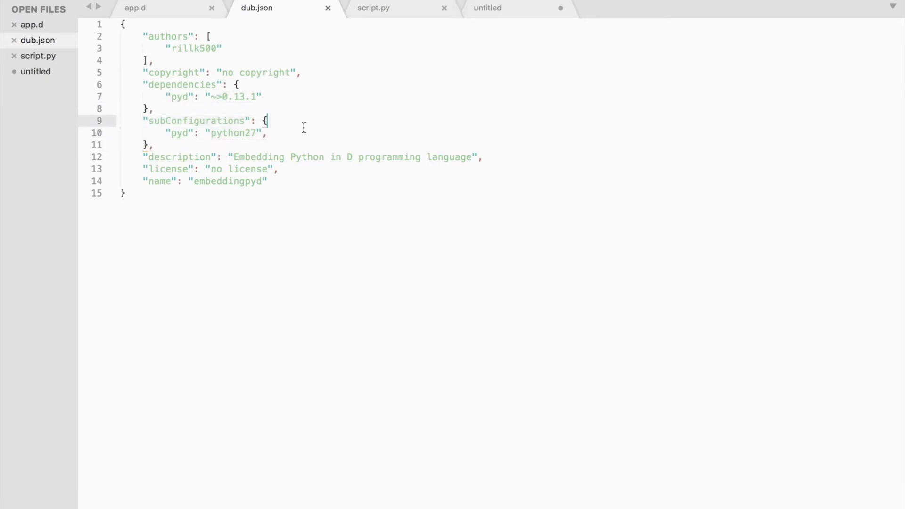
Step: Run python --version and python3 --version in the terminal, showing 2.7.10 and 3.7.7
double_click(234, 133)
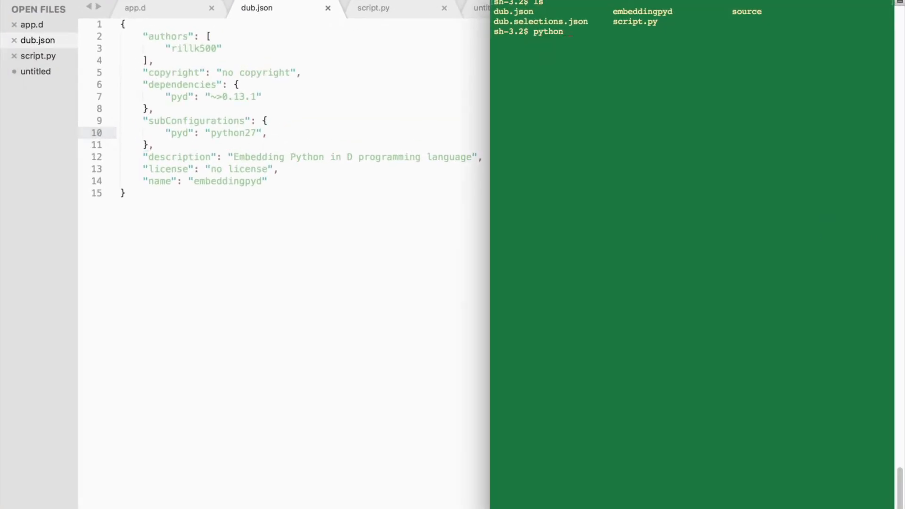
text(--version)
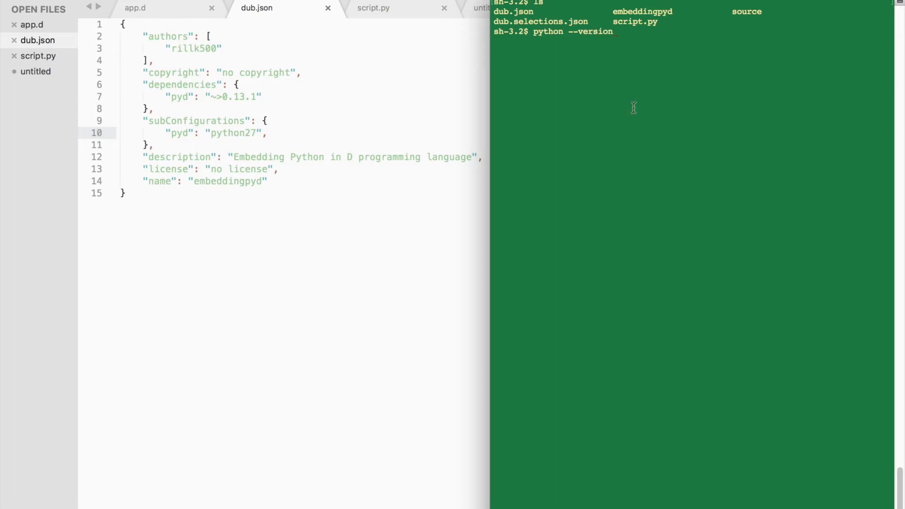
double_click(595, 31)
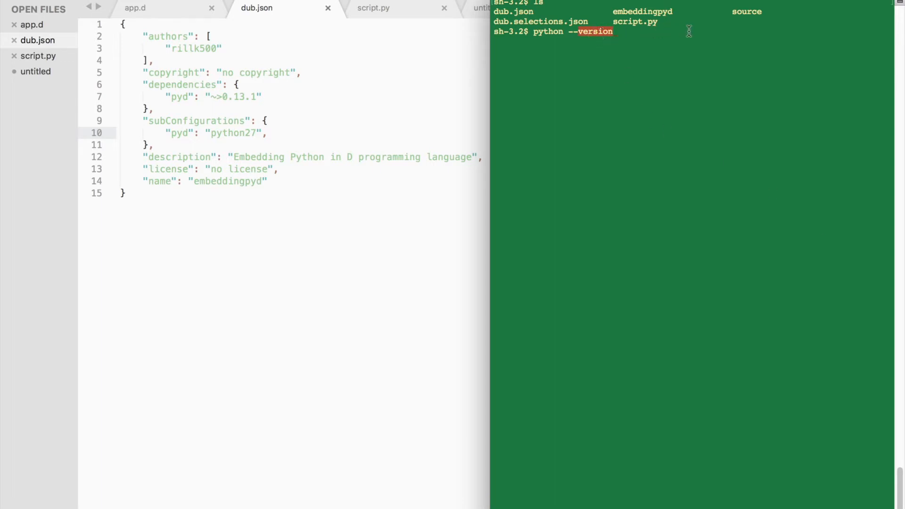
text(python3 --version)
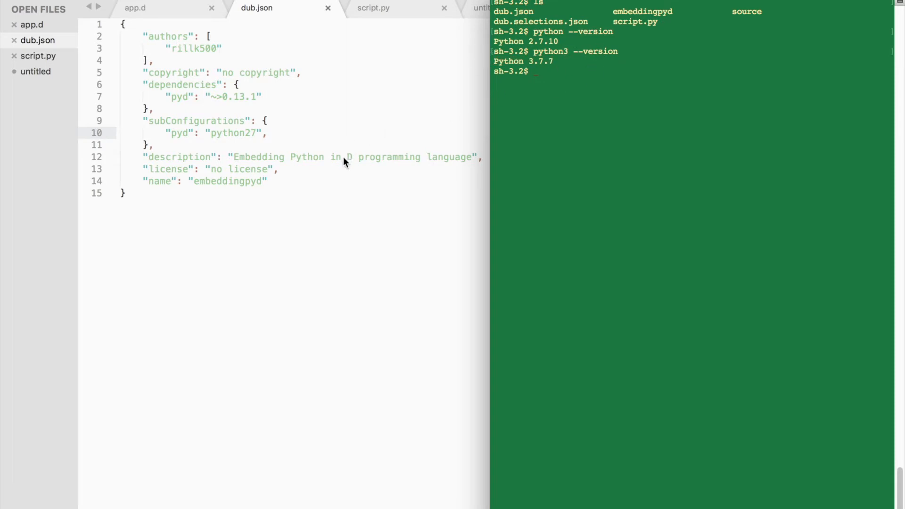
Step: In app.d, define the pycode string with print('hello, world!') and pass it to context.py_stmts
click(134, 7)
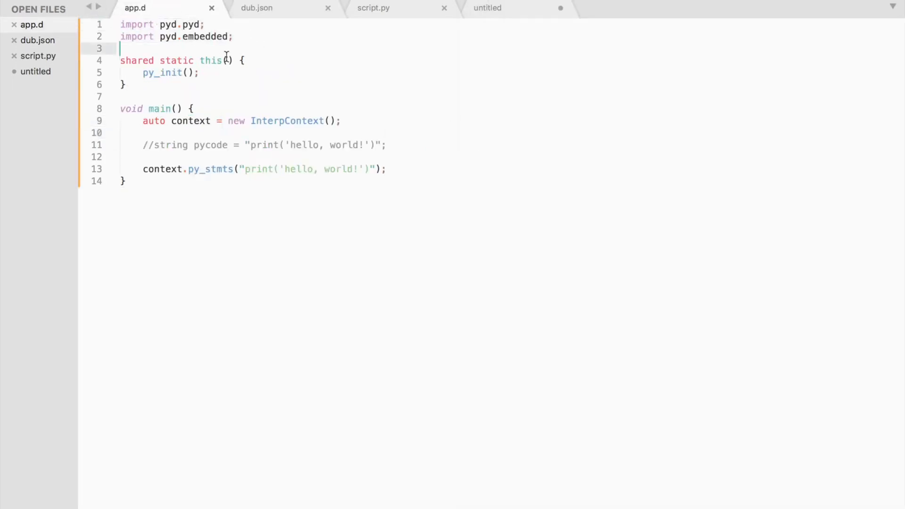
double_click(161, 72)
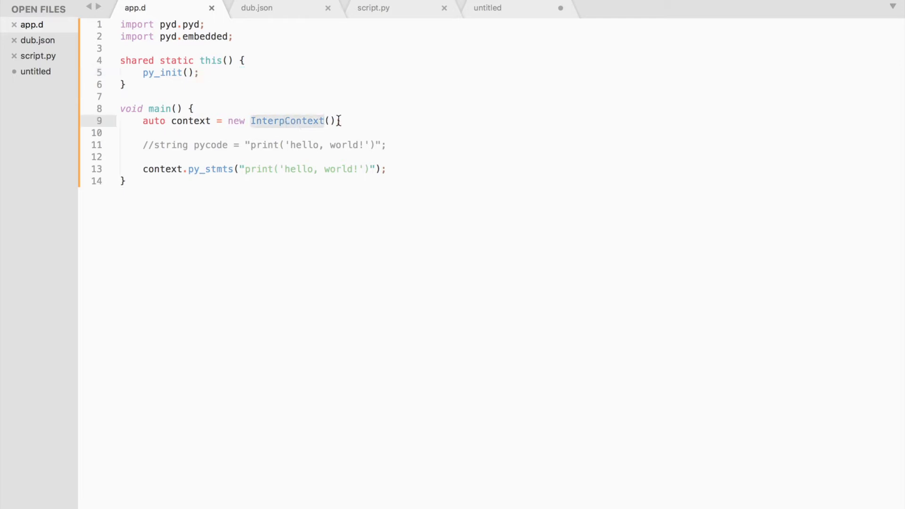
text(;)
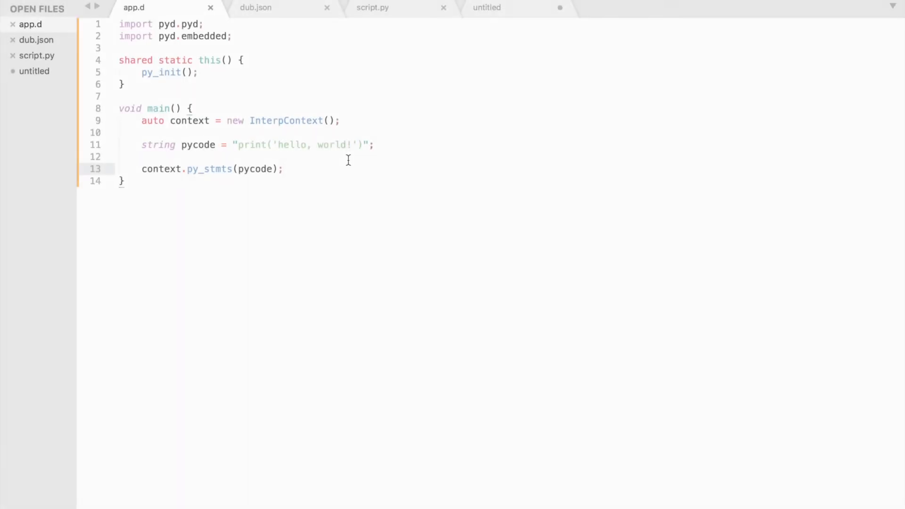
click(374, 7)
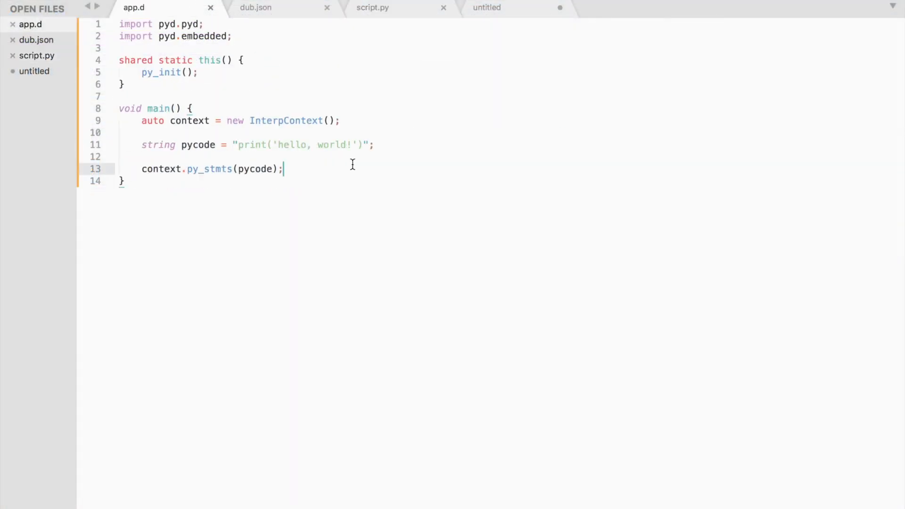
Step: Replace pycode with import os;os.system('python3 script.py'), then build with dub so weather.csv is listed
double_click(300, 145)
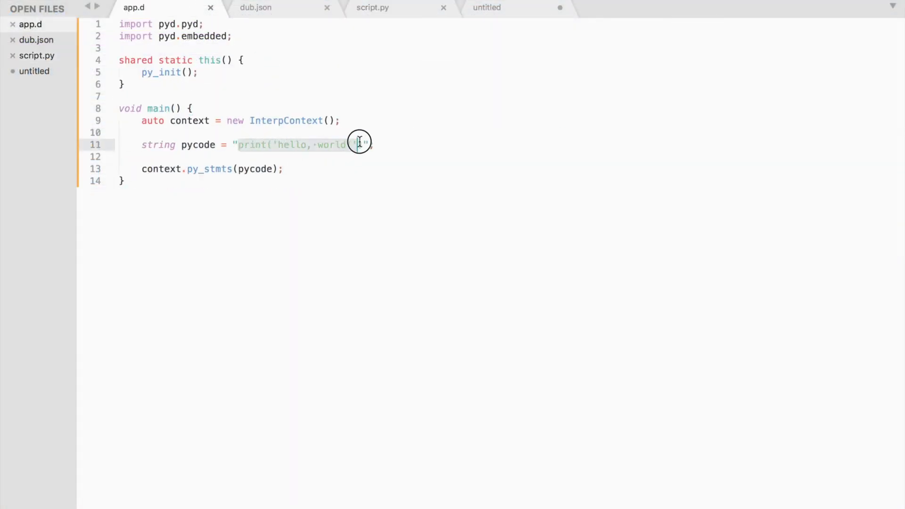
text(import)
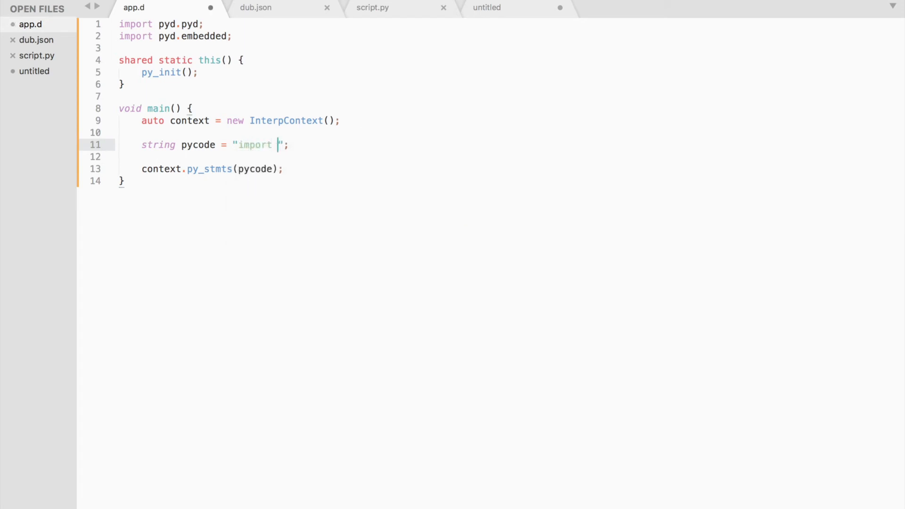
text(os;)
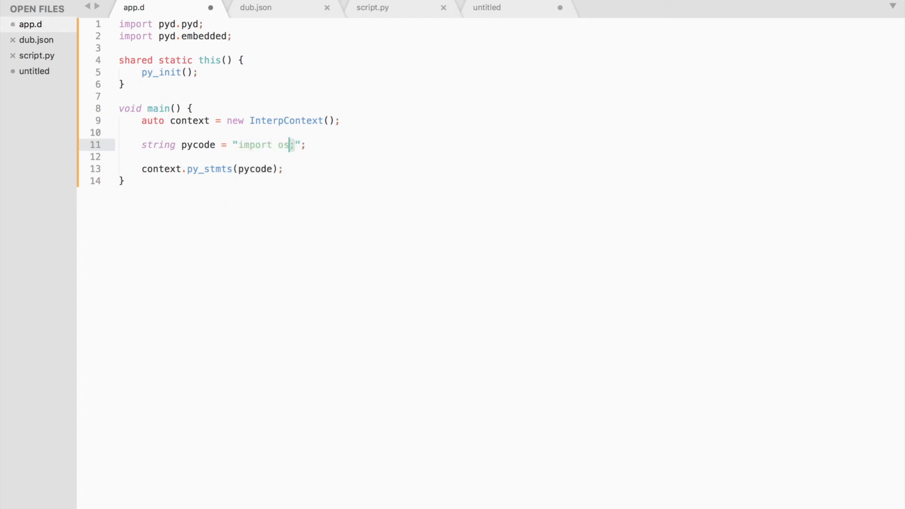
text(\n)
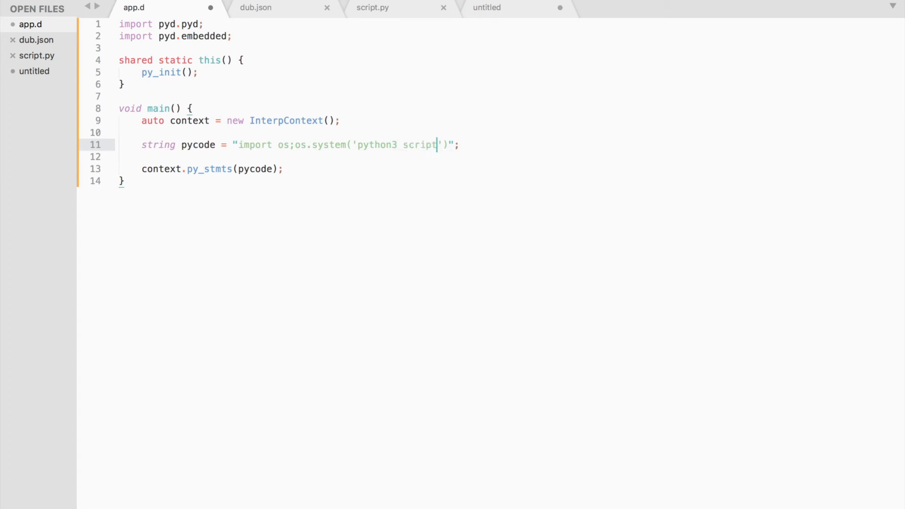
text(.py)
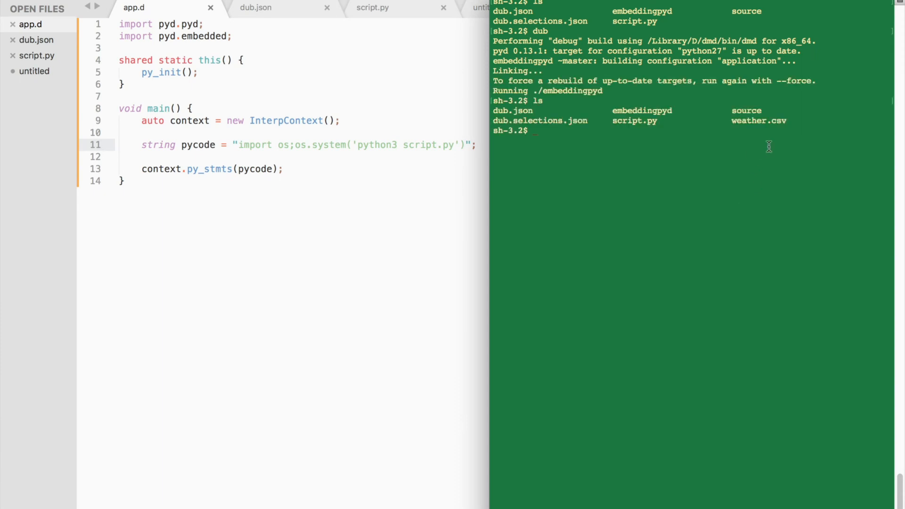
Step: Open weather.csv in Numbers from the terminal and show script.py in the editor
double_click(759, 121)
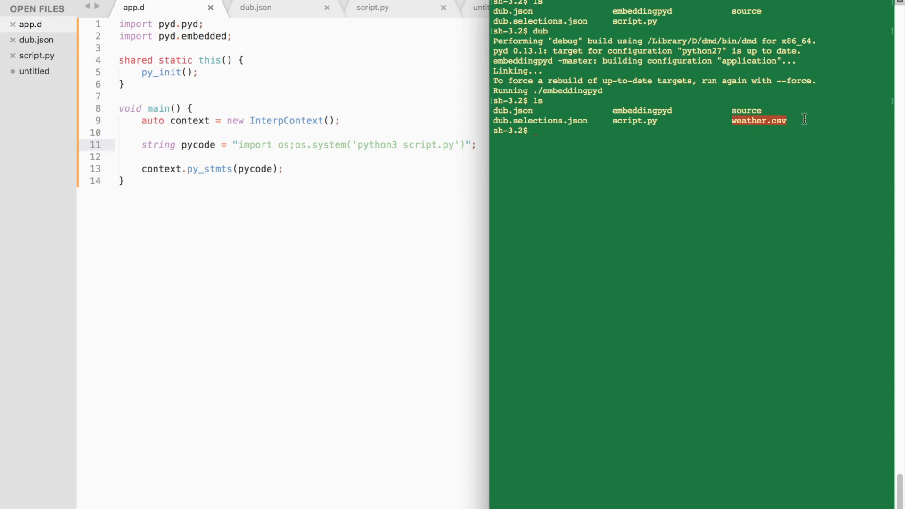
mouse_move(756, 121)
text(open weather.csv -a Numbers)
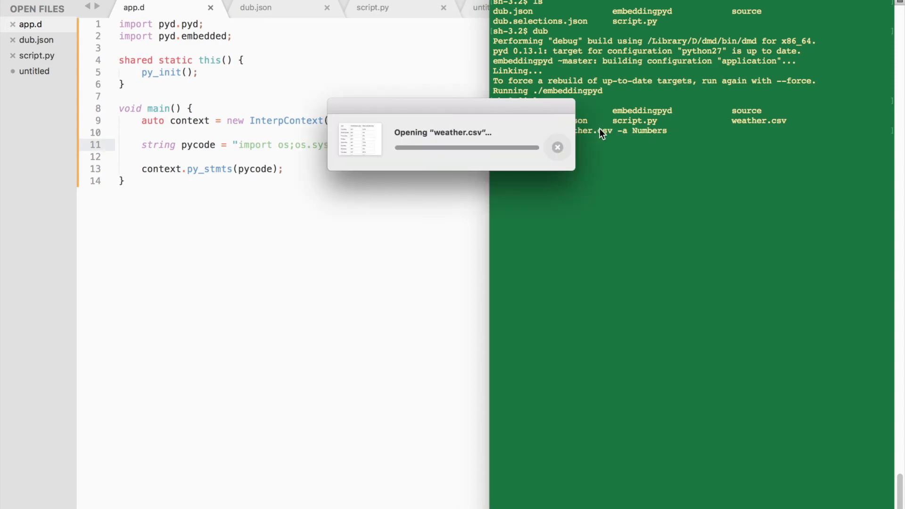
click(373, 7)
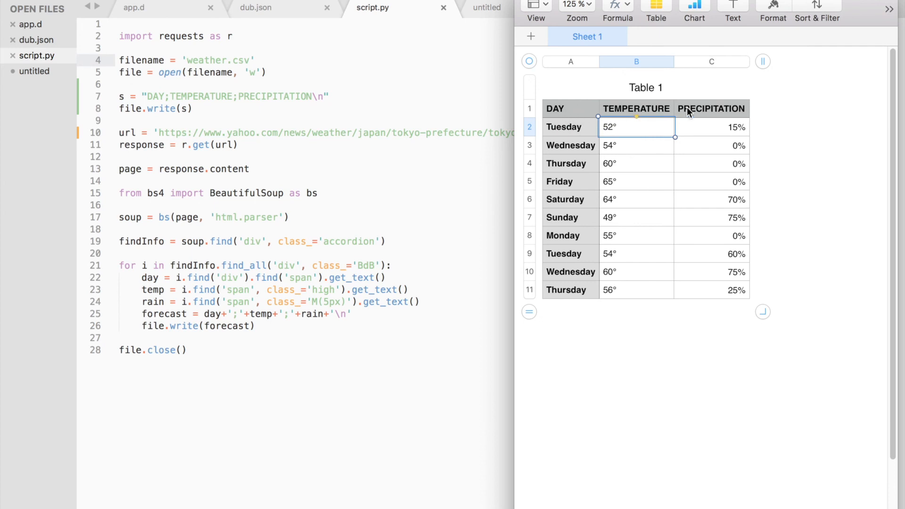
mouse_move(172, 276)
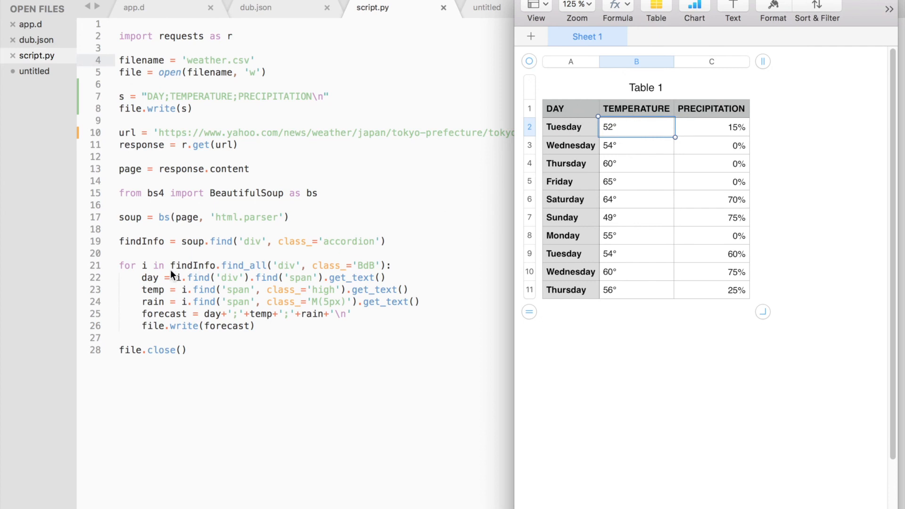
mouse_move(324, 260)
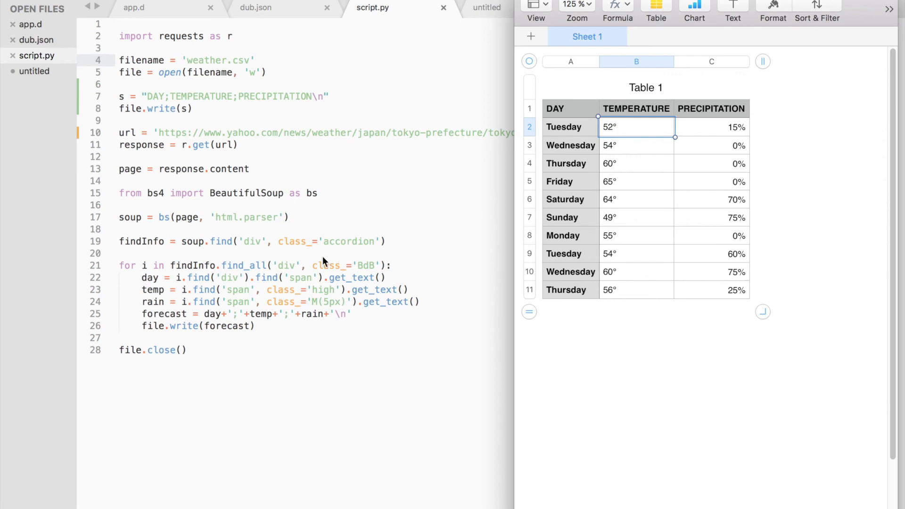
mouse_move(499, 188)
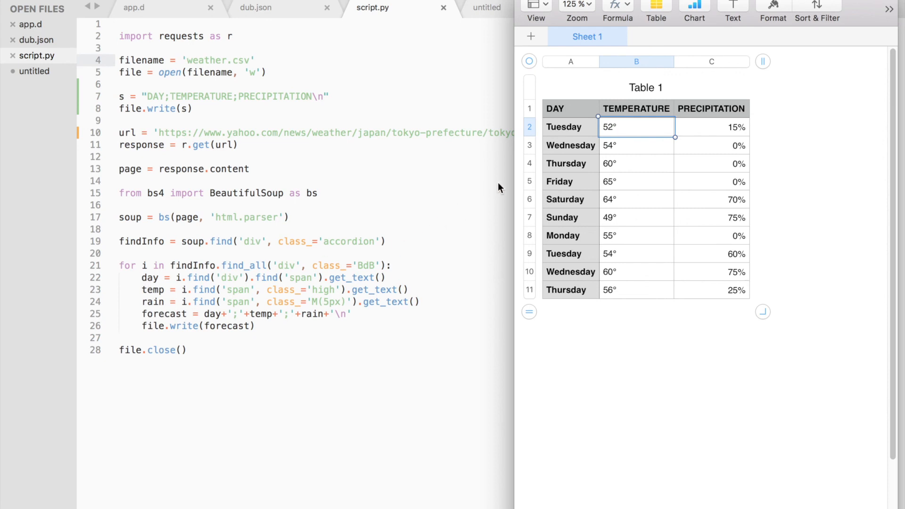
mouse_move(182, 36)
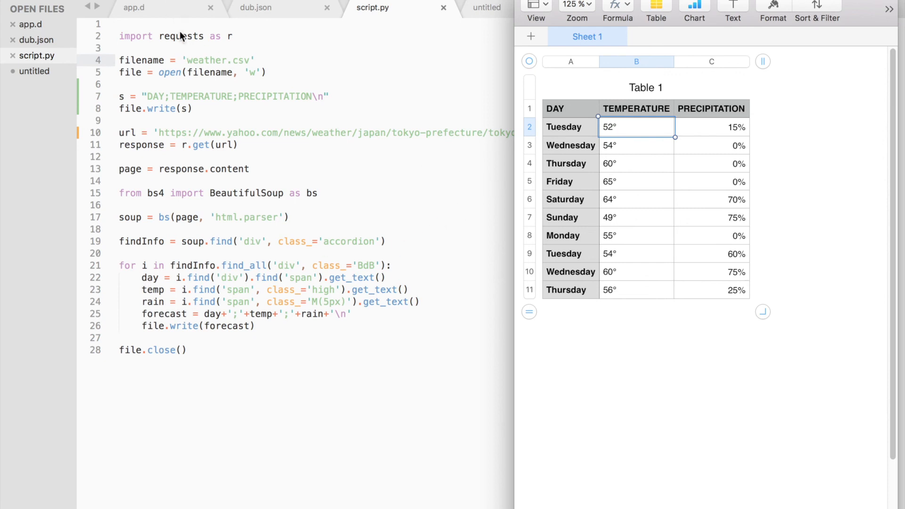
mouse_move(191, 40)
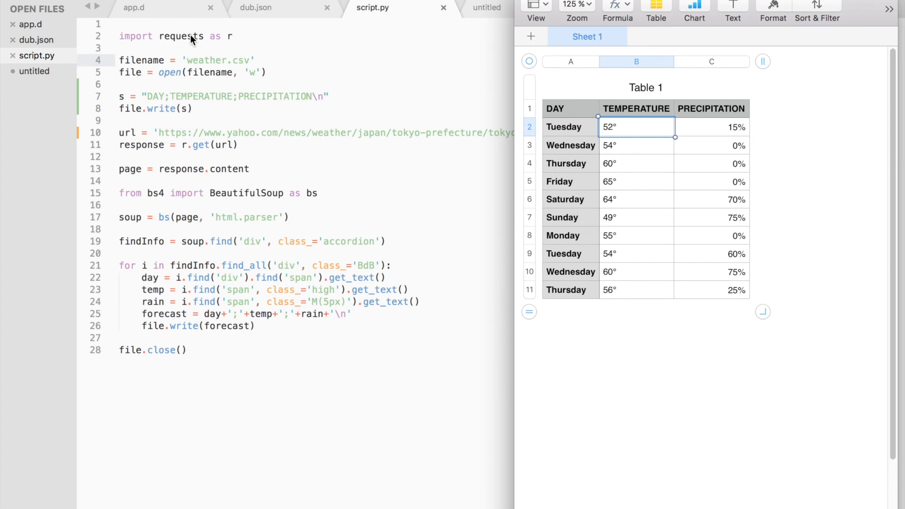